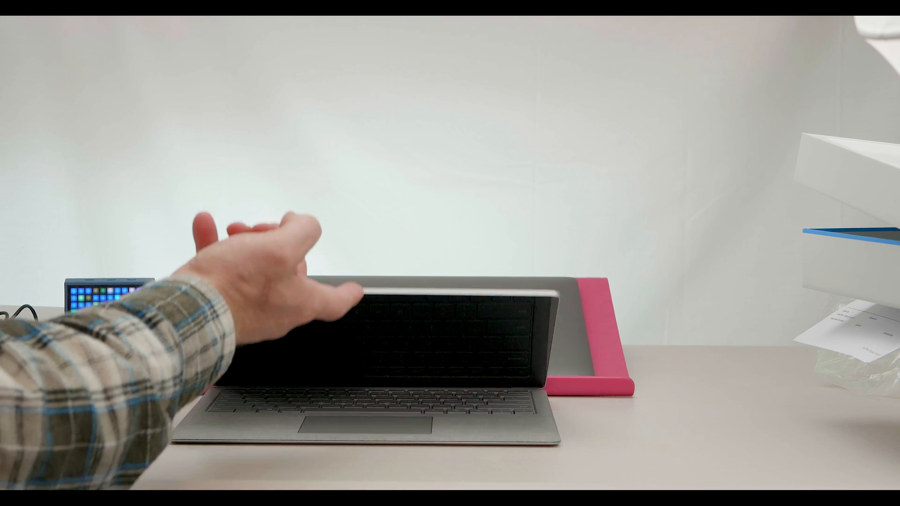
pyautogui.moveTo(344, 298); pyautogui.dragTo(373, 149)
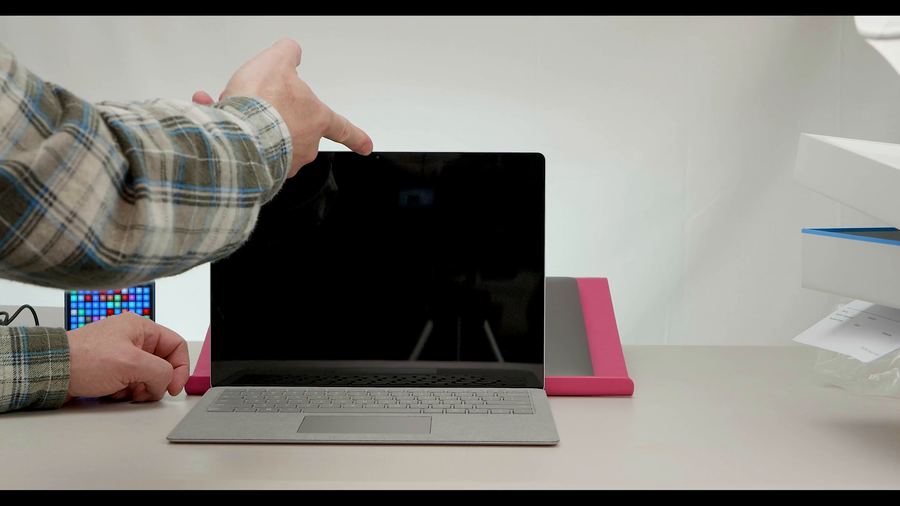